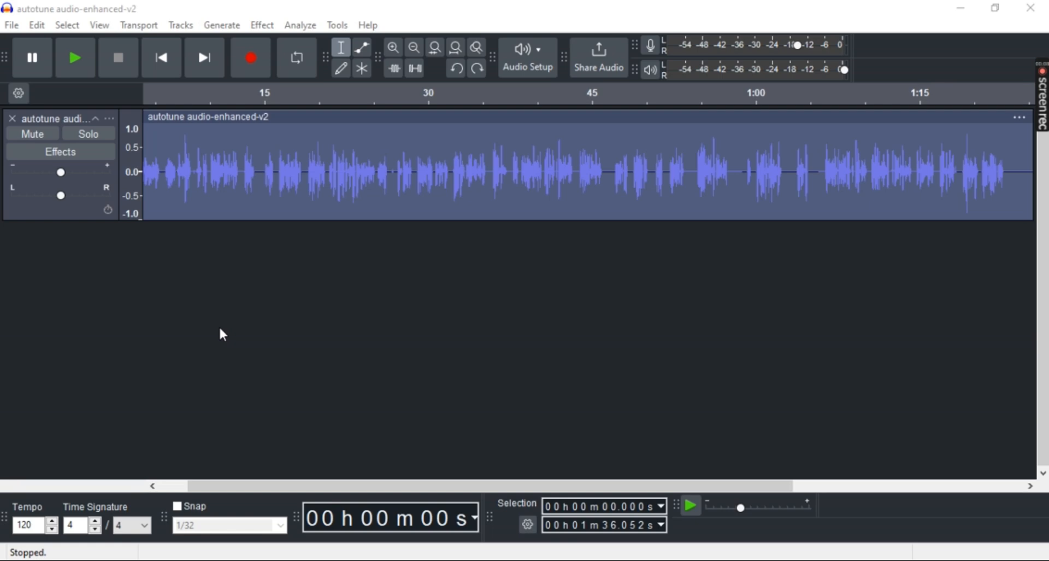
Place the edit cursor about 20 seconds into the autotune audio-enhanced-v2 track.
{"action": "left_click", "coordinate": [311, 171]}
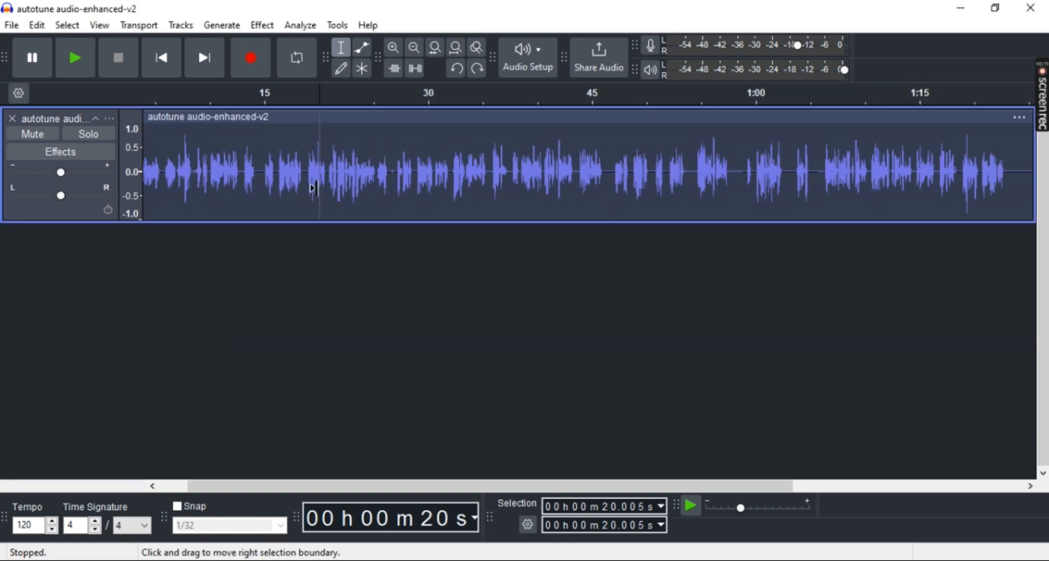
Browse the Effect menu's Noise Removal and Repair entries without applying anything.
{"action": "left_click", "coordinate": [261, 26]}
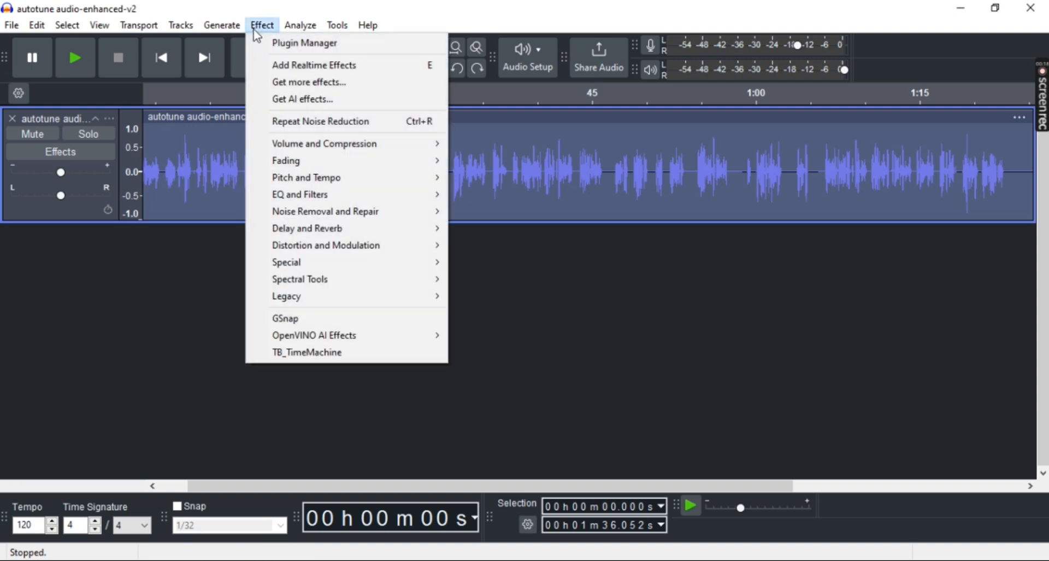
{"action": "mouse_move", "coordinate": [325, 211]}
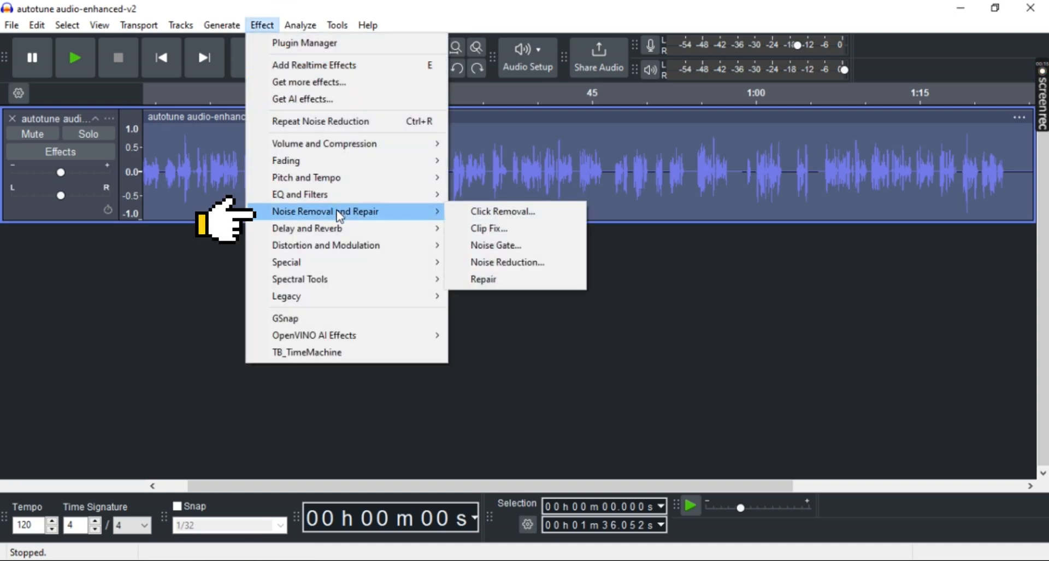
{"action": "left_click", "coordinate": [506, 261]}
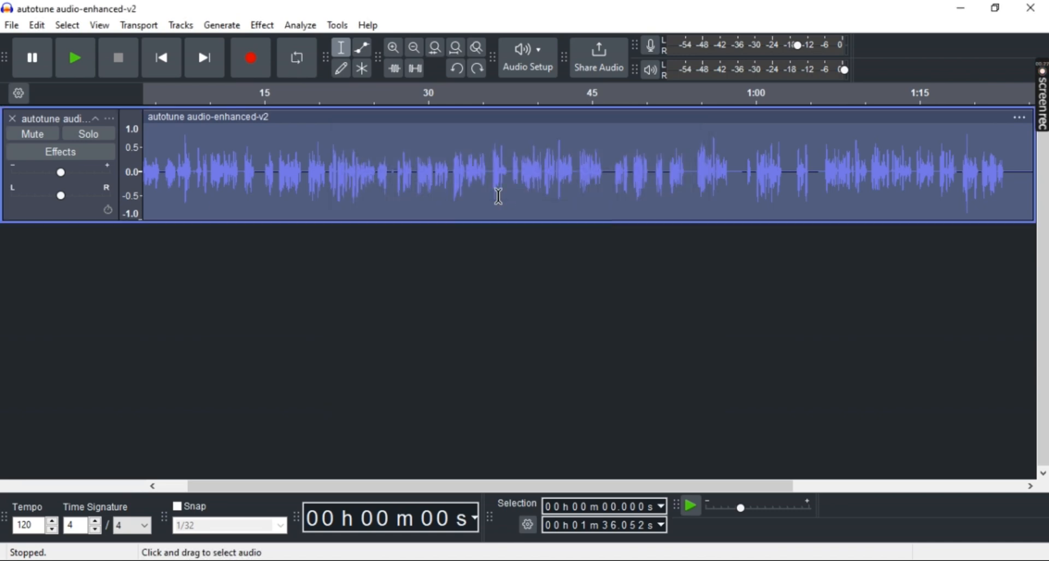
Bring up Noise Reduction via Effect > Noise Removal and Repair for the whole track.
{"action": "left_click", "coordinate": [261, 25]}
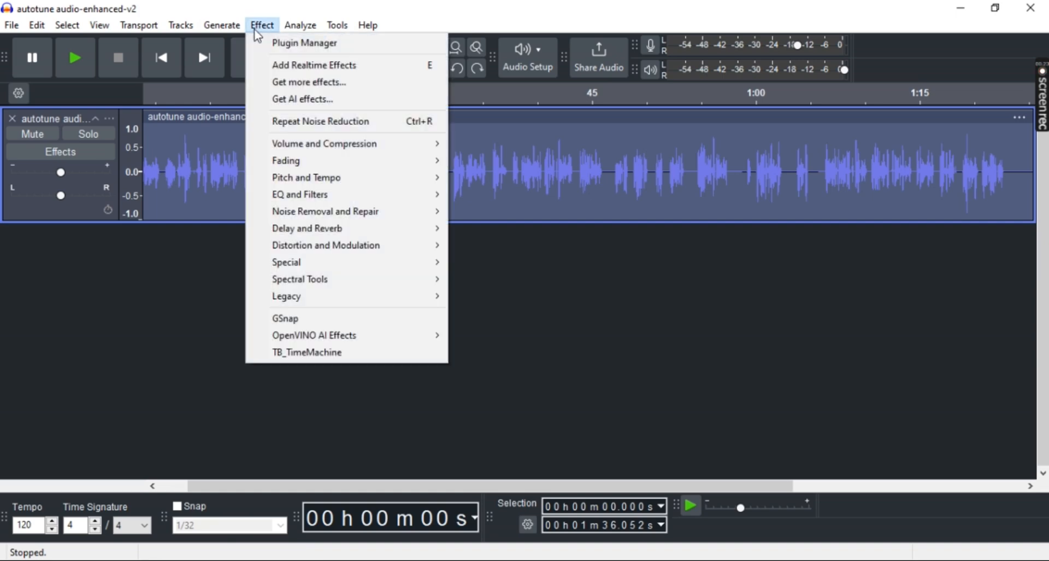
{"action": "mouse_move", "coordinate": [325, 211]}
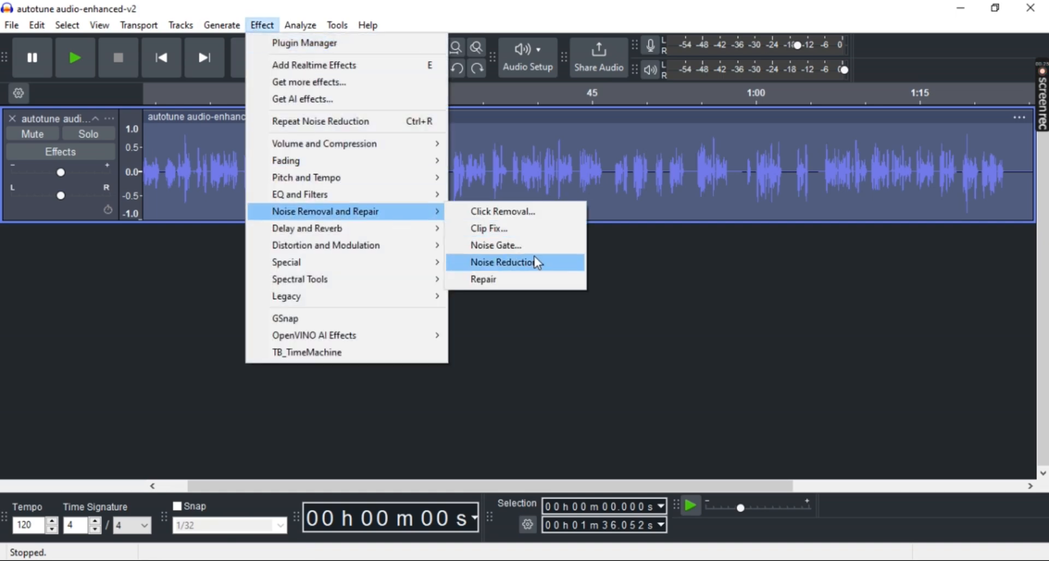
{"action": "left_click", "coordinate": [503, 262]}
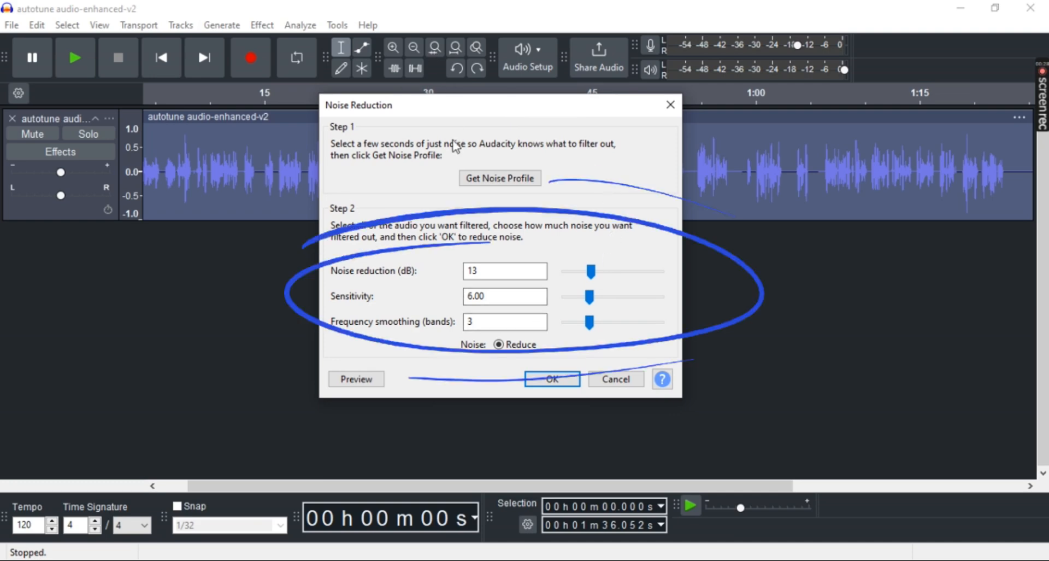
{"action": "left_click", "coordinate": [505, 270]}
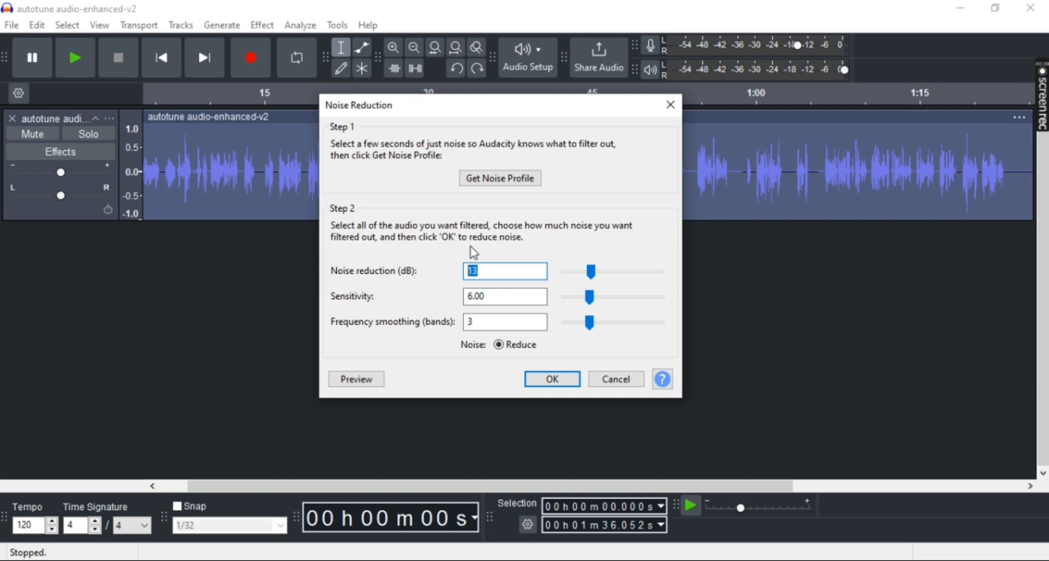
{"action": "left_click", "coordinate": [505, 296]}
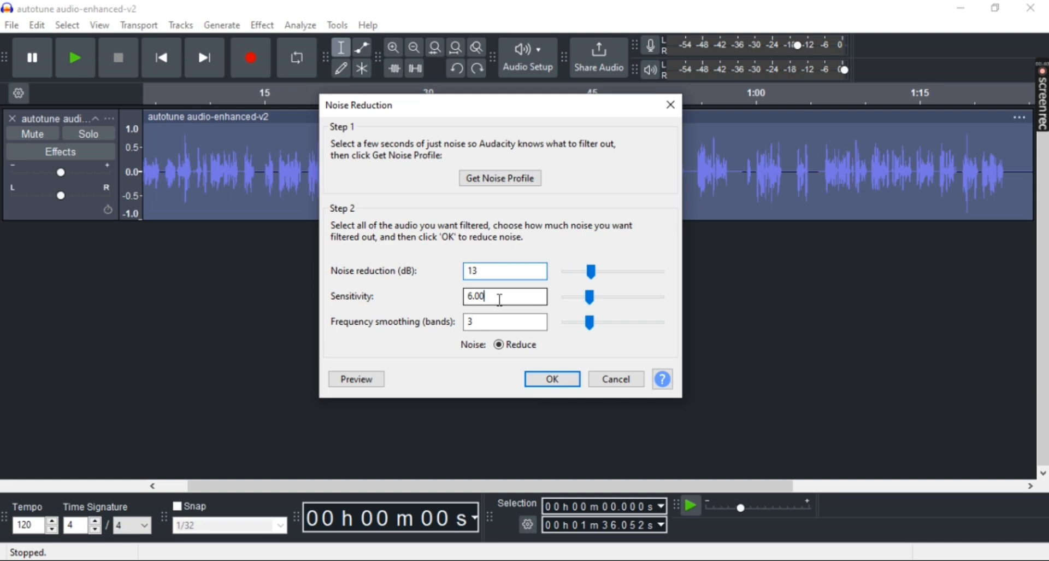
{"action": "triple_click", "coordinate": [505, 296]}
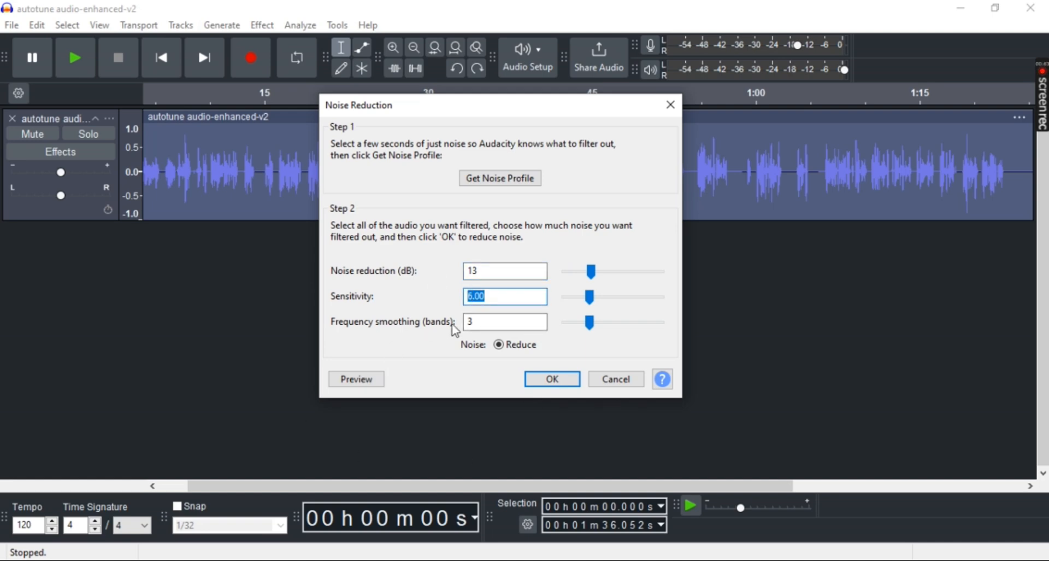
{"action": "left_click", "coordinate": [504, 321]}
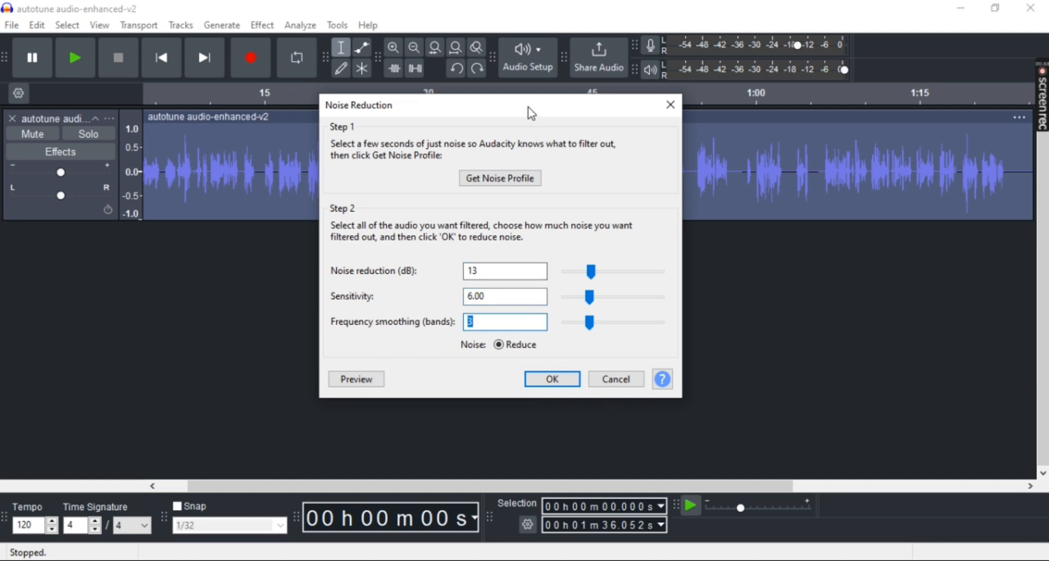
{"action": "left_click", "coordinate": [551, 378]}
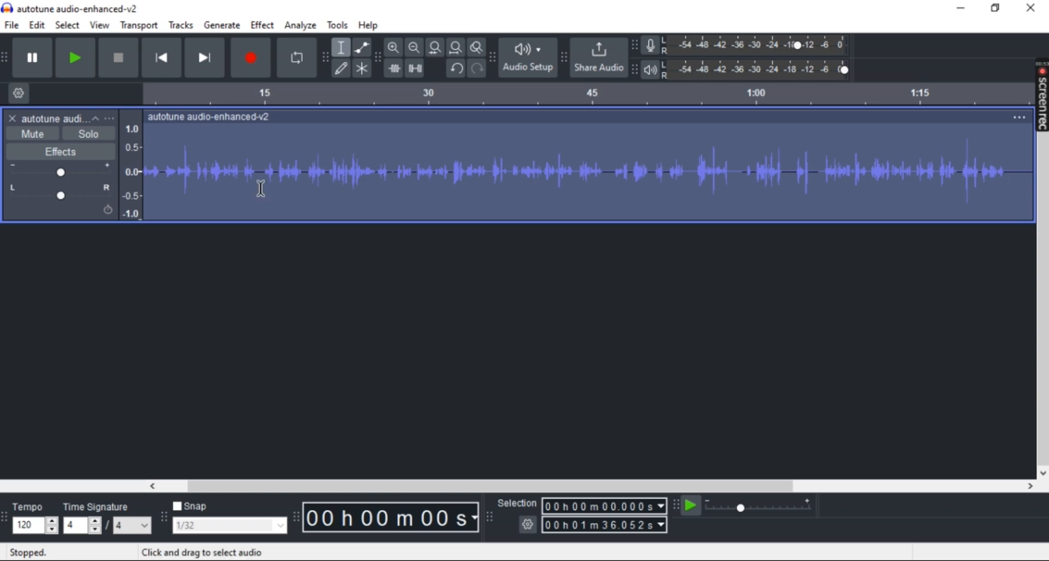
{"action": "mouse_move", "coordinate": [192, 165]}
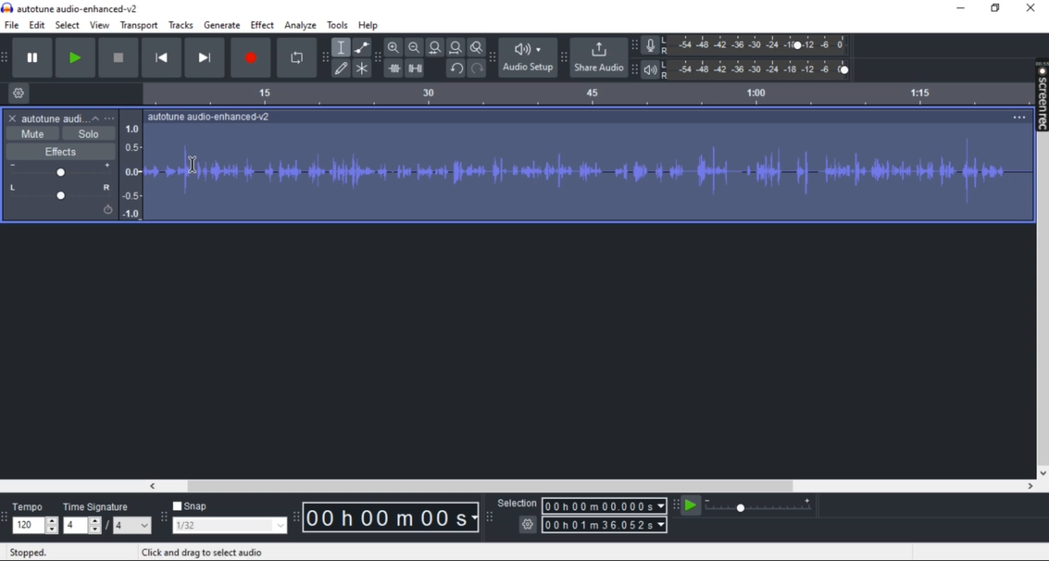
{"action": "mouse_move", "coordinate": [340, 139]}
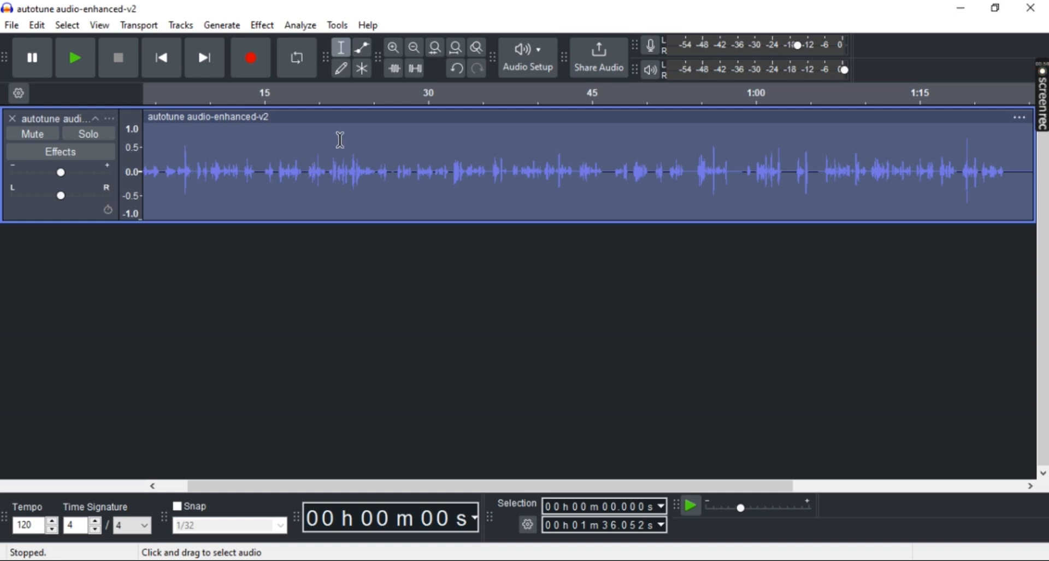
{"action": "mouse_move", "coordinate": [479, 212]}
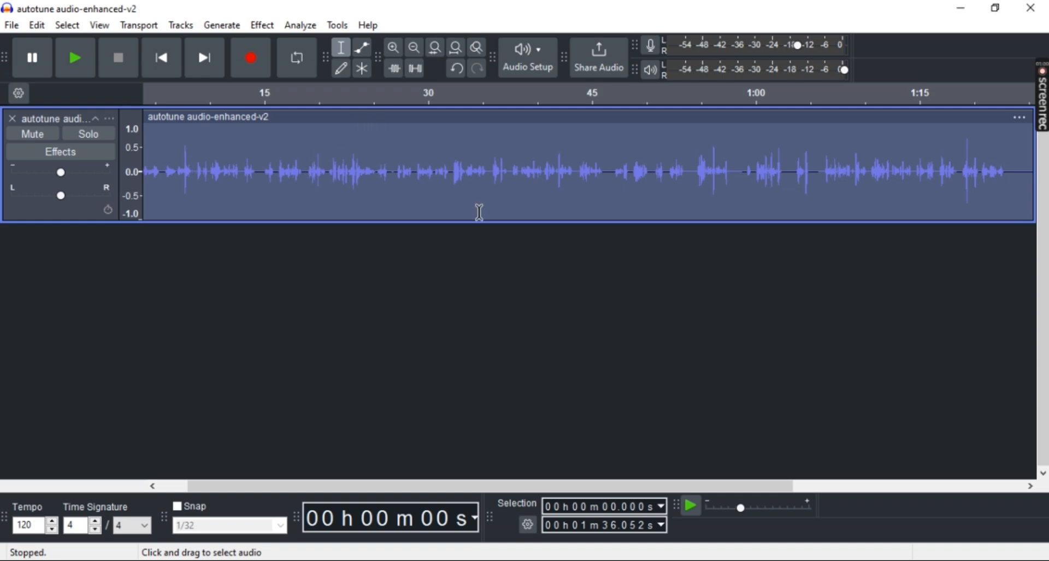
{"action": "mouse_move", "coordinate": [282, 139]}
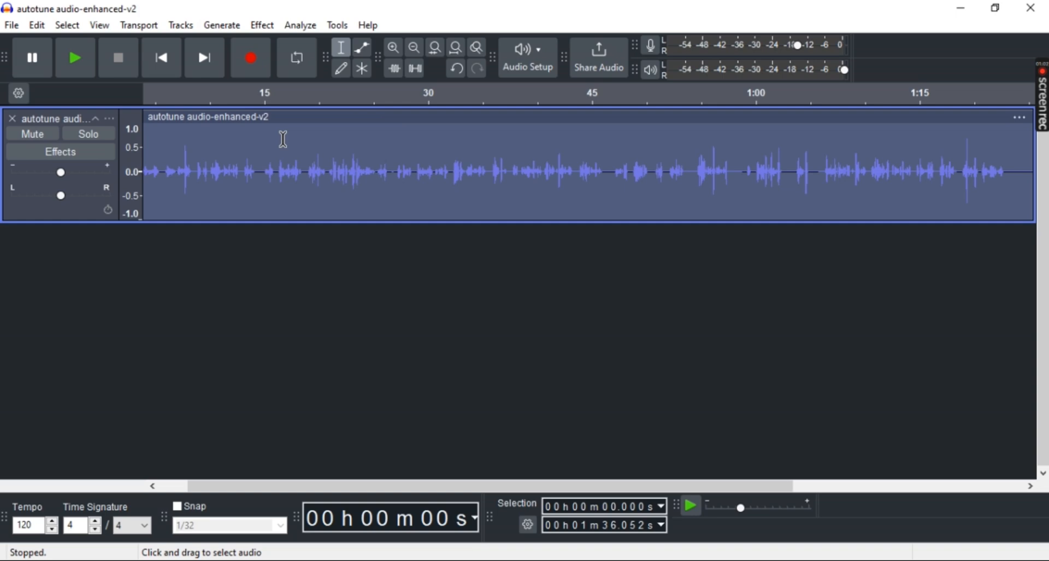
{"action": "mouse_move", "coordinate": [412, 242]}
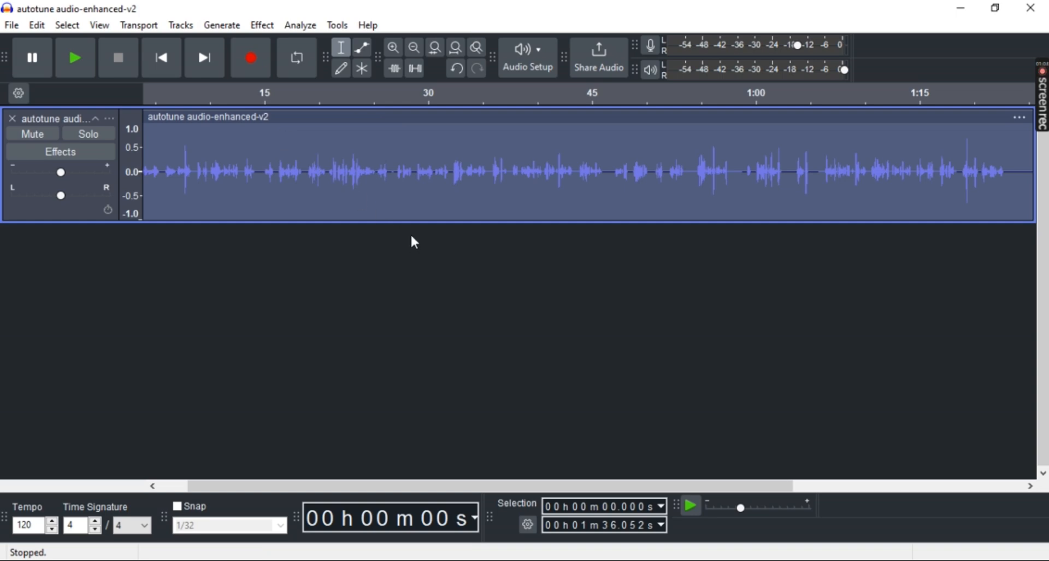